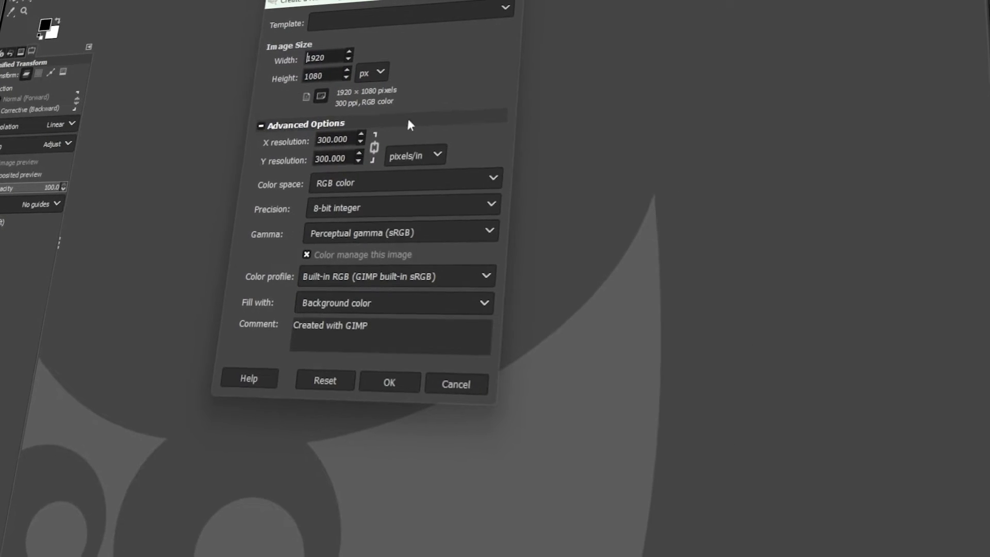
Browse the new image's Fill with choices and pick a fill, then dismiss the dialog
click(392, 303)
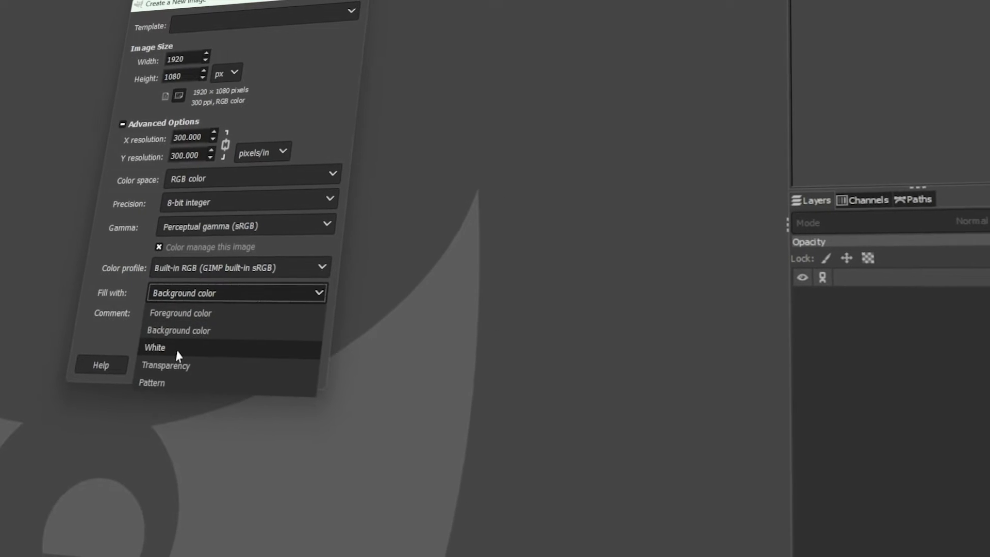
click(154, 347)
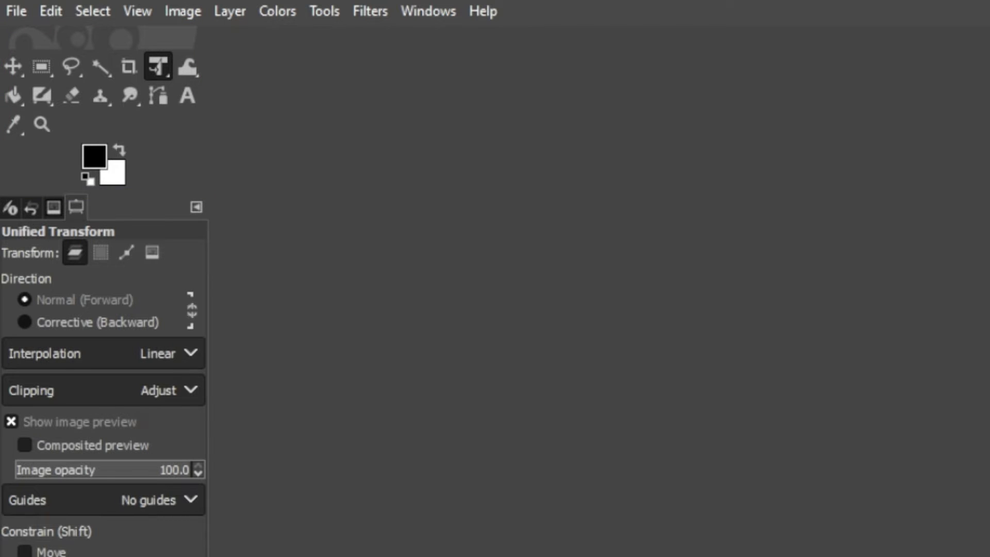
mouse_move(445, 22)
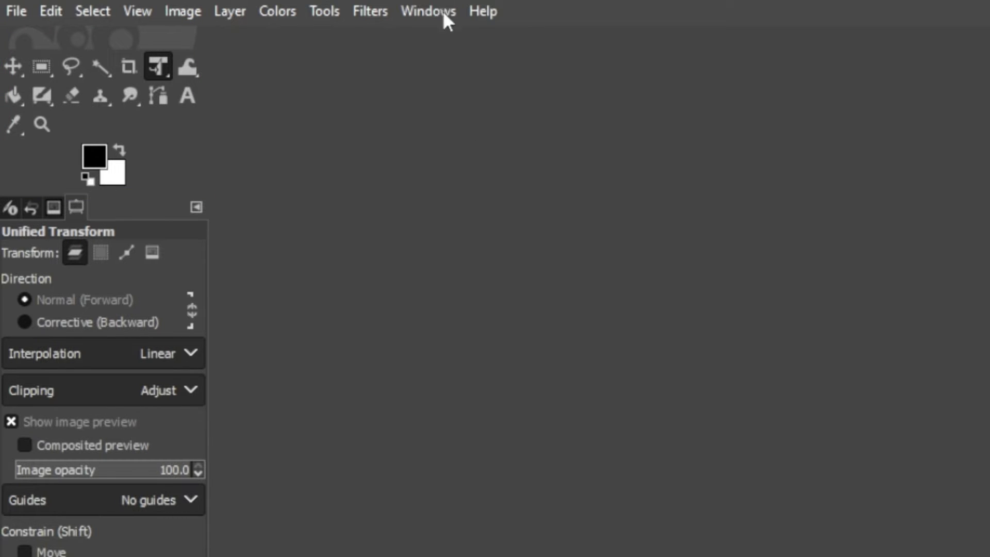
click(428, 11)
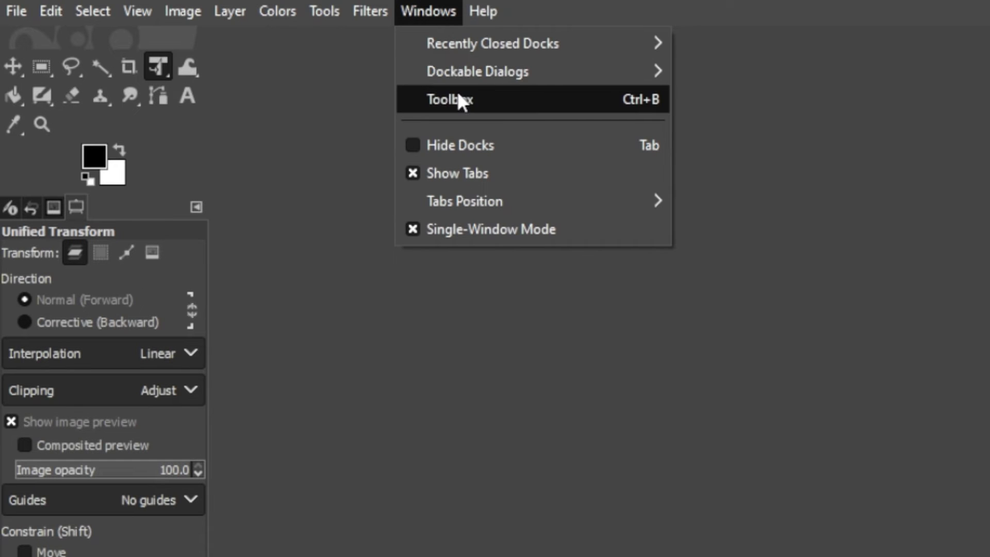
click(449, 99)
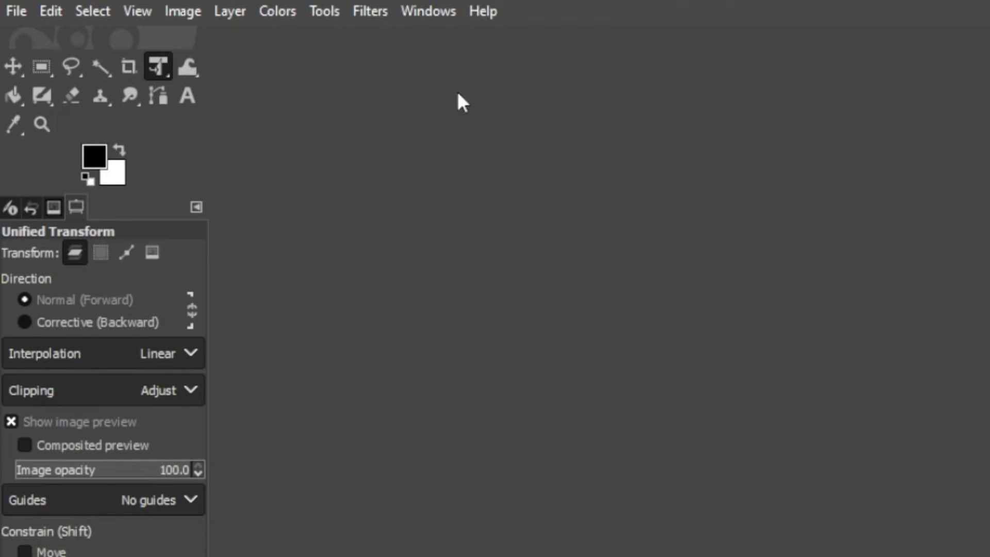
mouse_move(186, 132)
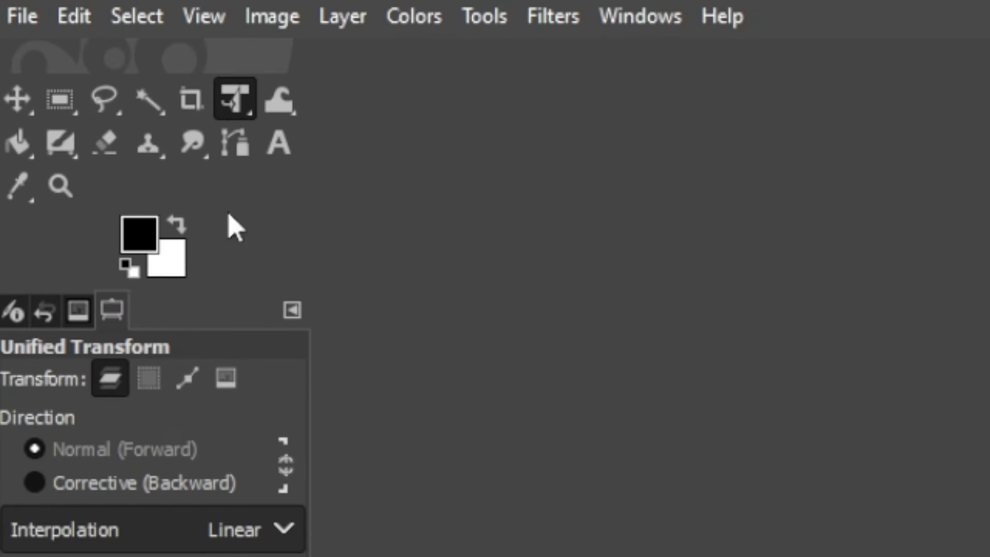
mouse_move(136, 240)
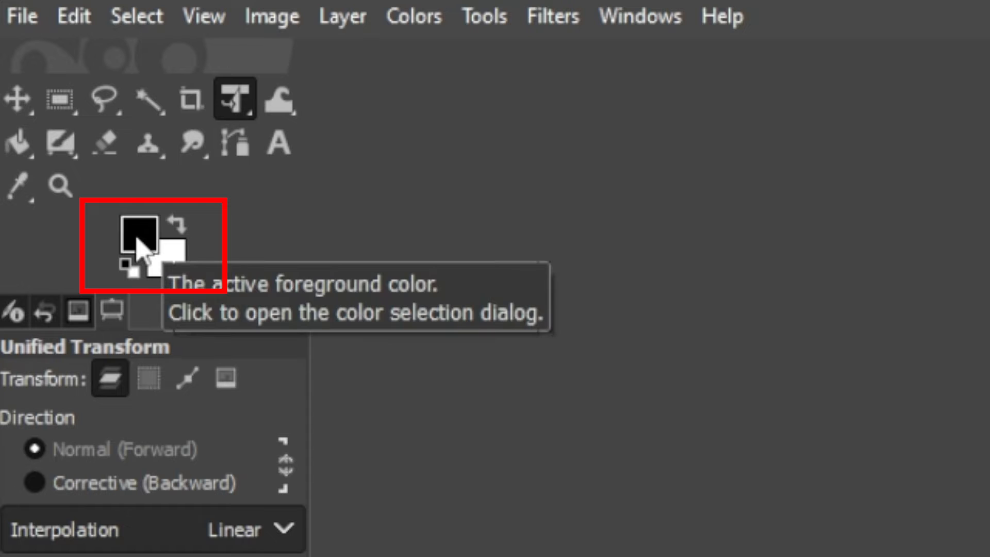
mouse_move(180, 262)
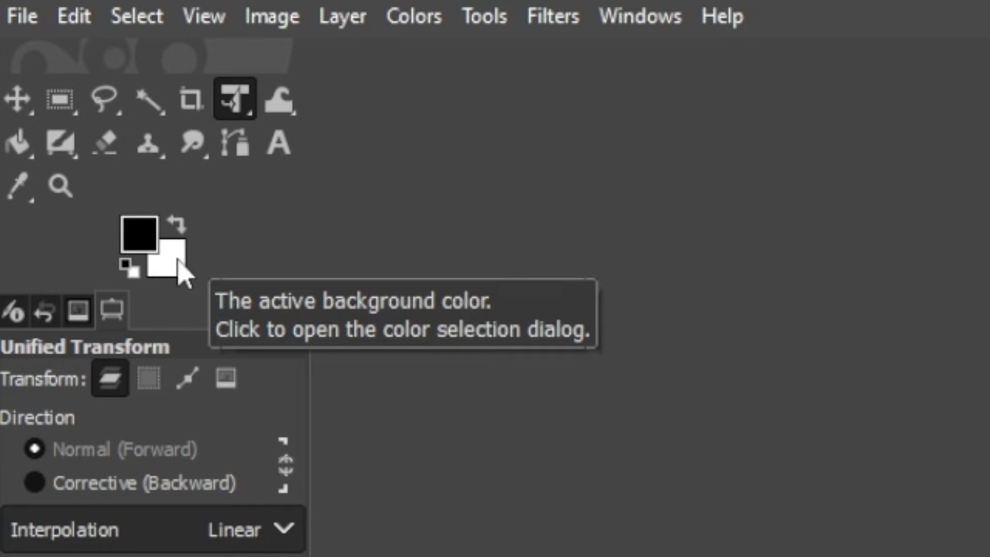
mouse_move(564, 238)
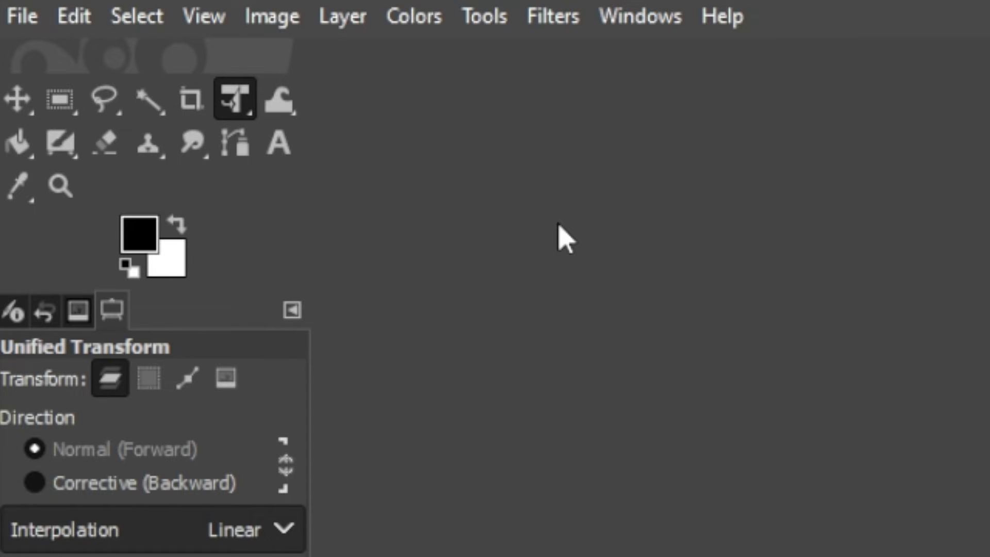
mouse_move(139, 240)
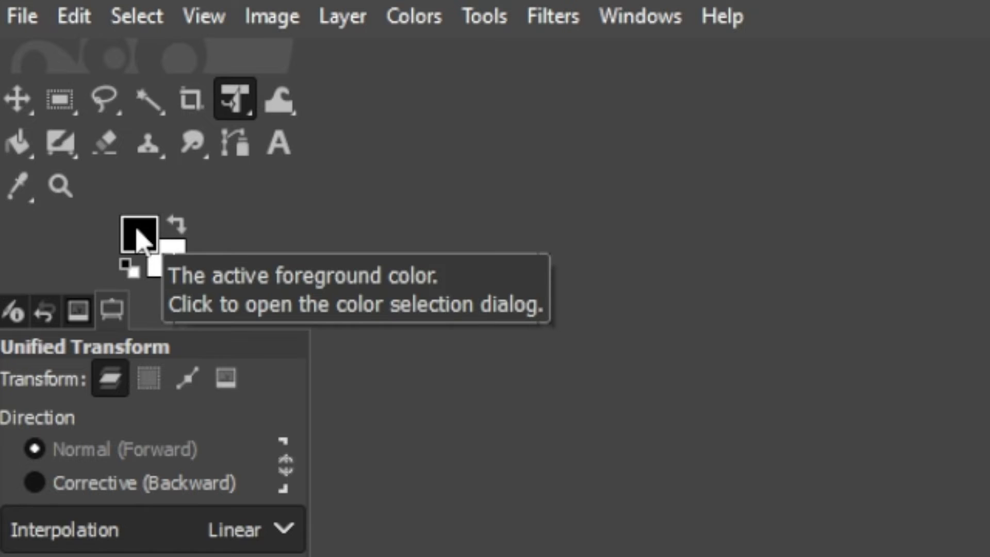
mouse_move(171, 259)
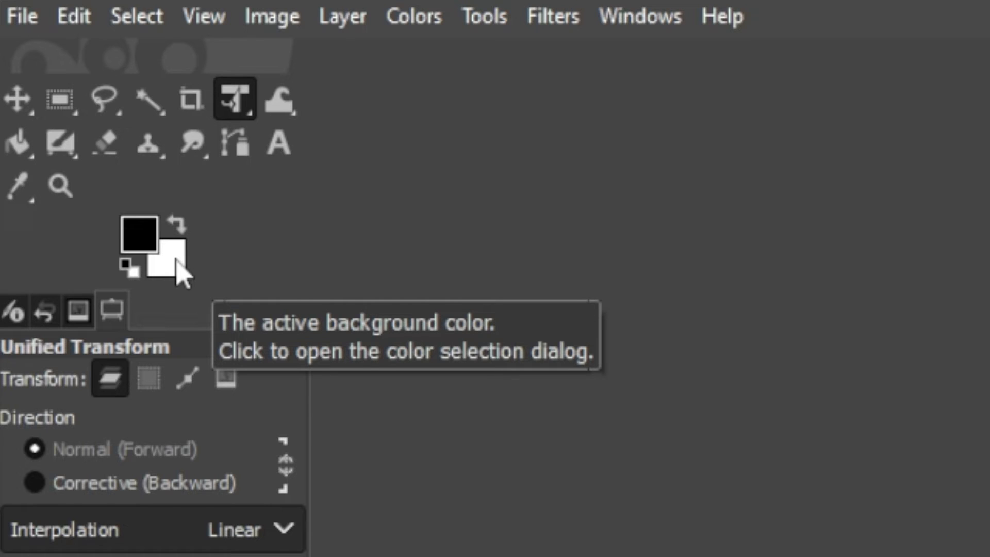
mouse_move(28, 26)
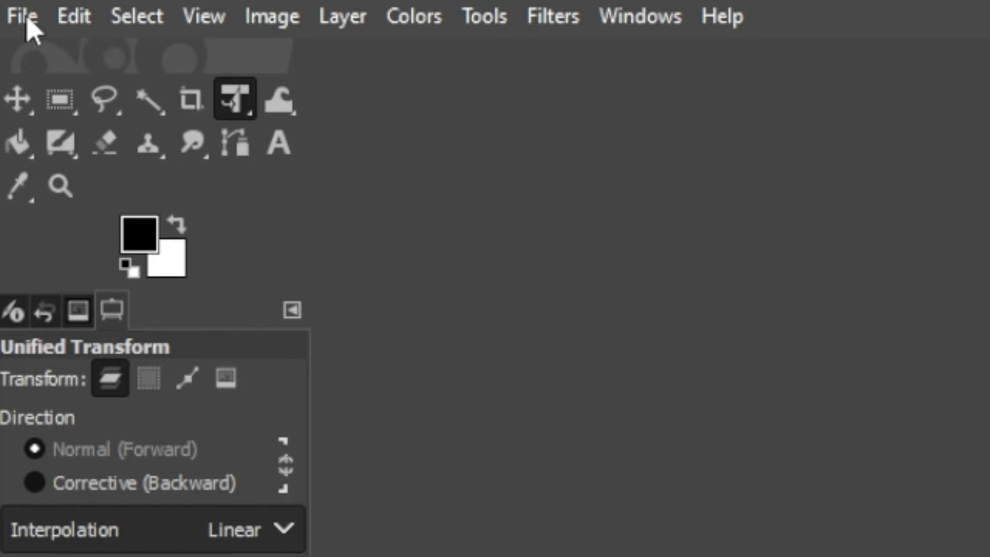
Reopen File > New with advanced options and review fill choices, keeping Background color
click(23, 16)
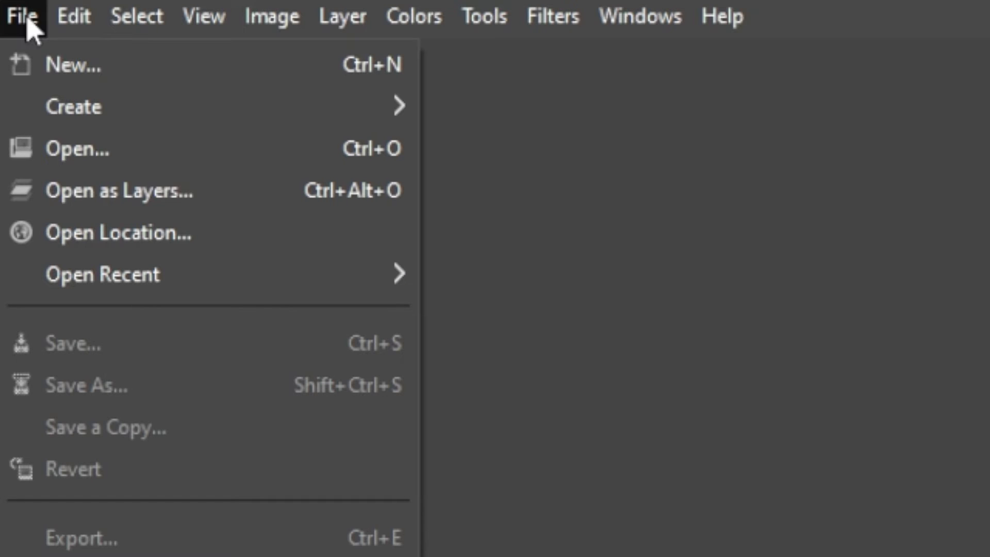
click(73, 64)
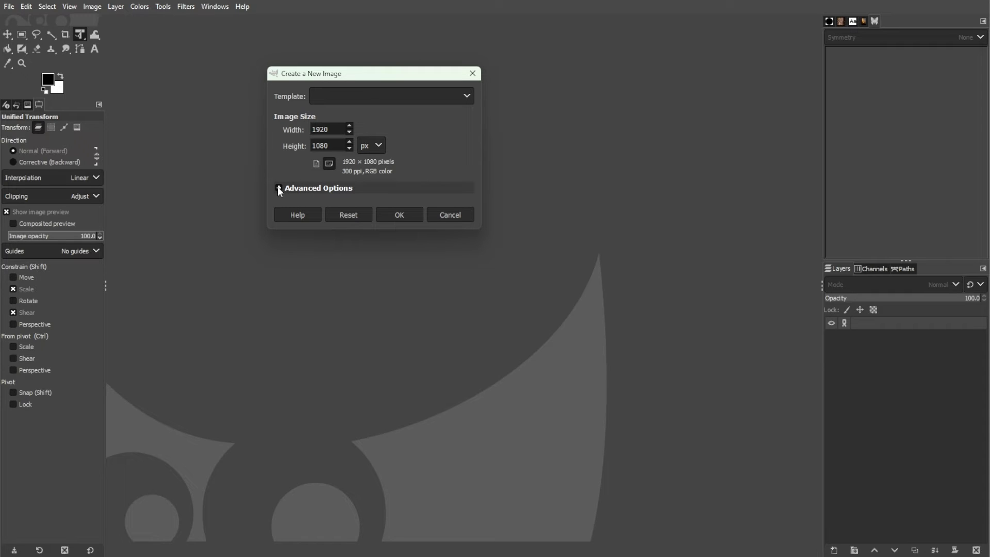
click(278, 189)
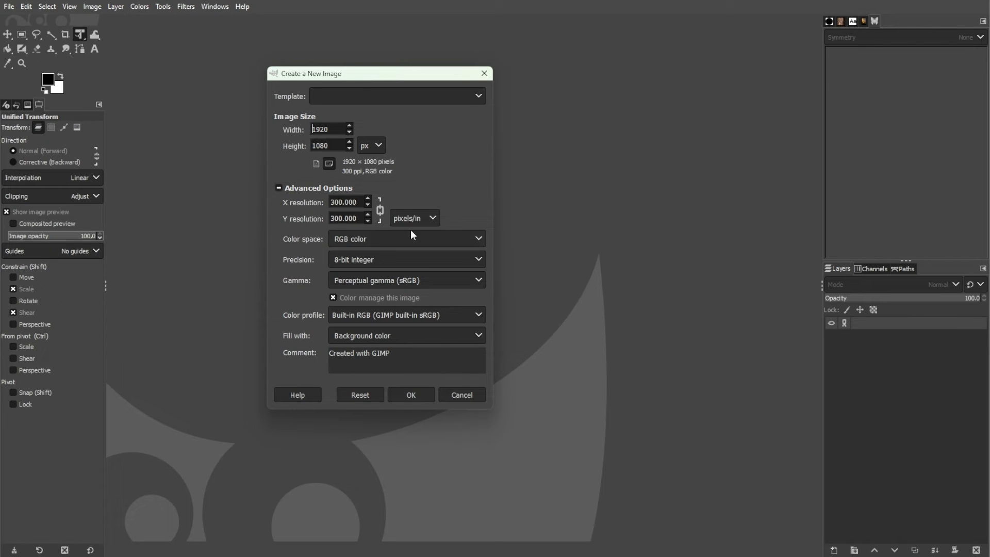
mouse_move(410, 343)
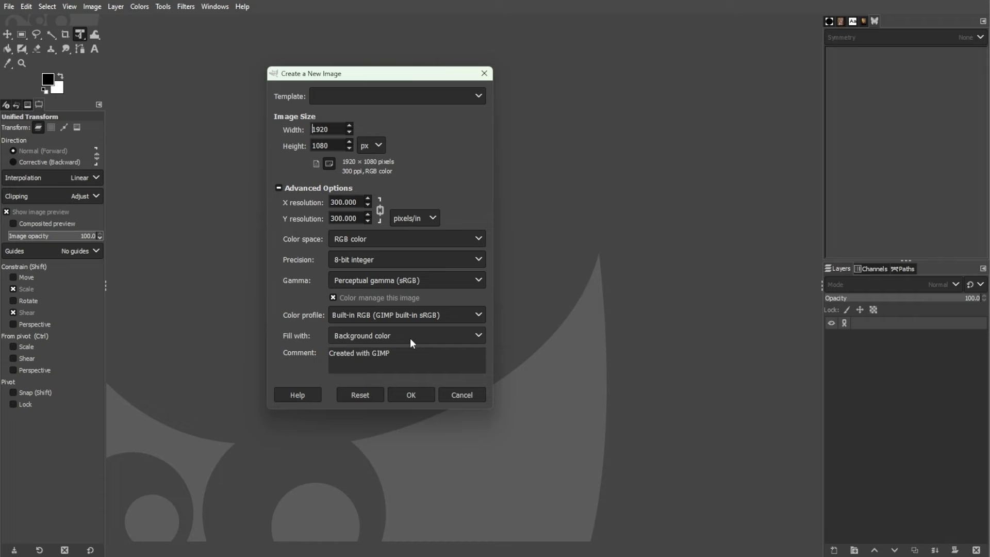
click(406, 336)
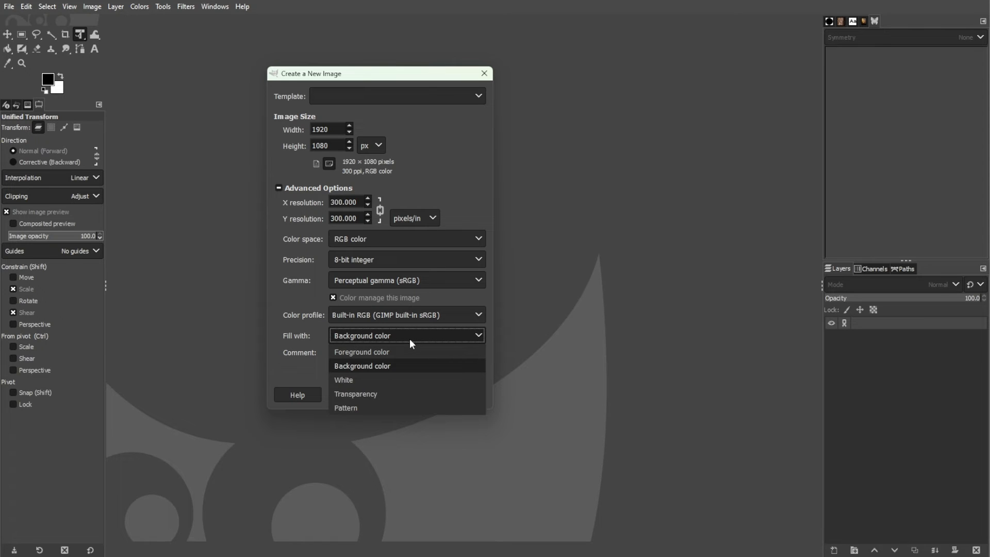
mouse_move(360, 363)
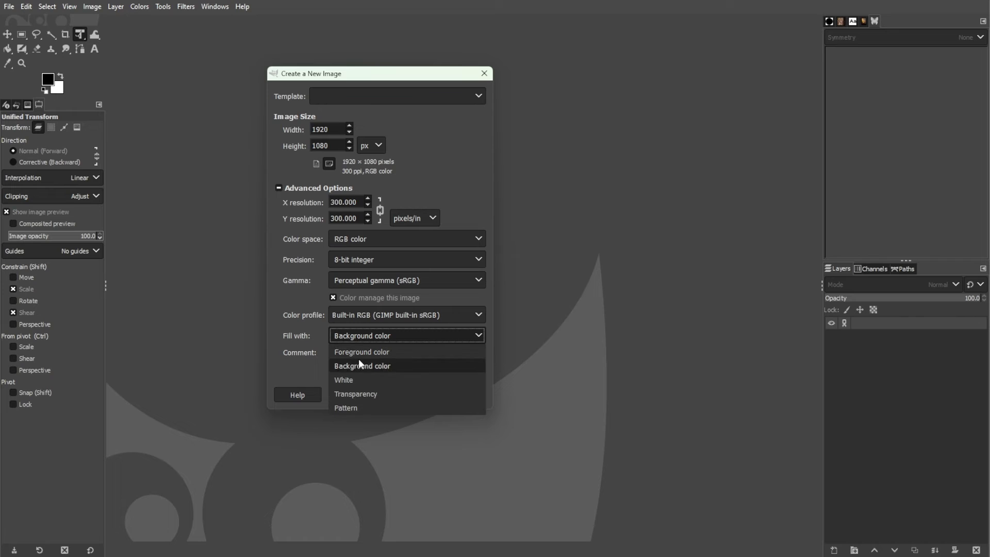
mouse_move(399, 360)
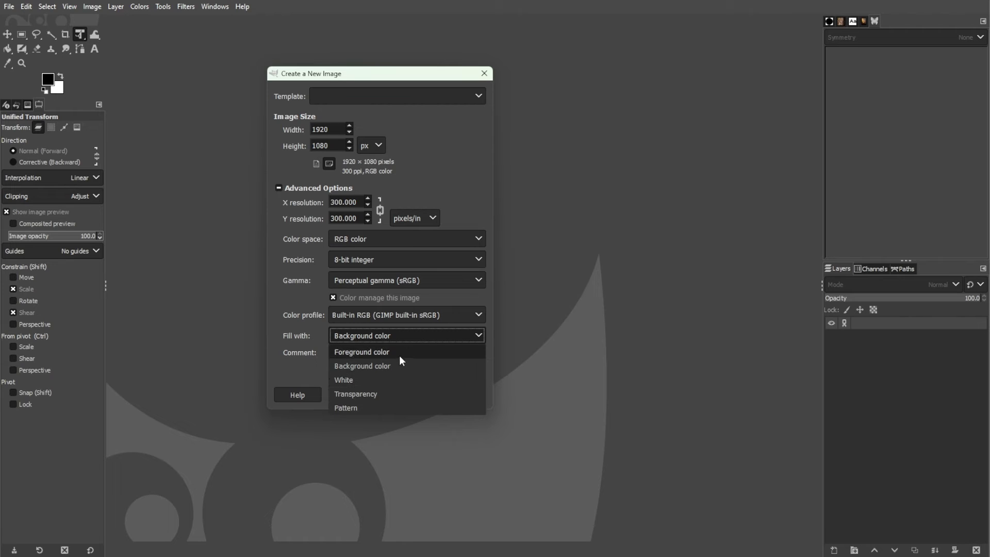
mouse_move(391, 355)
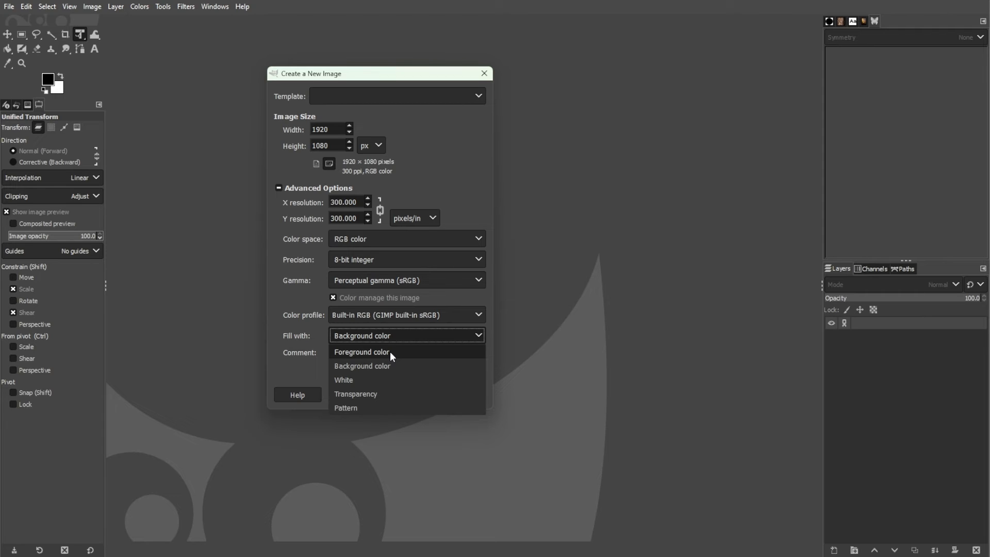
click(363, 366)
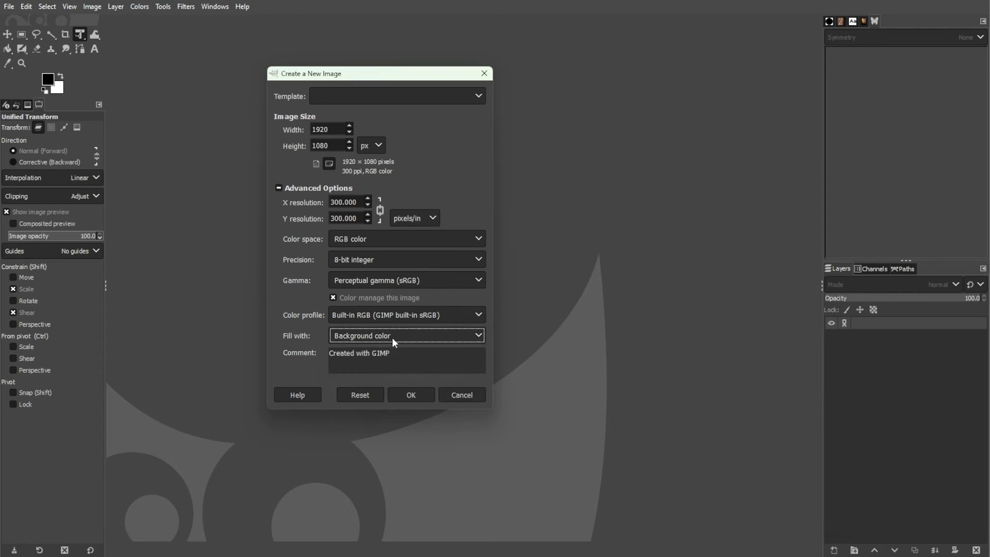
Cancel the new image and show the Patterns dialog with Marble #1 current
click(461, 394)
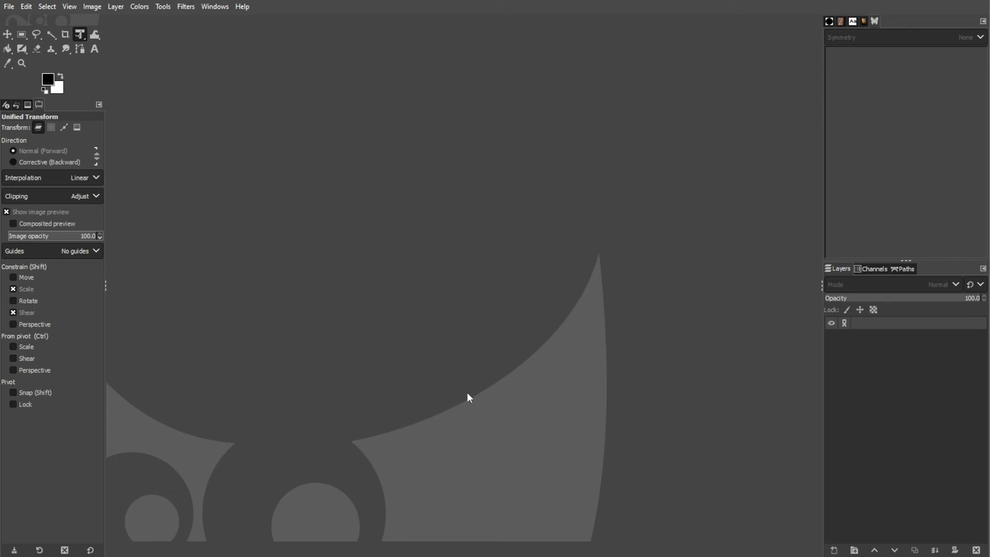
click(830, 21)
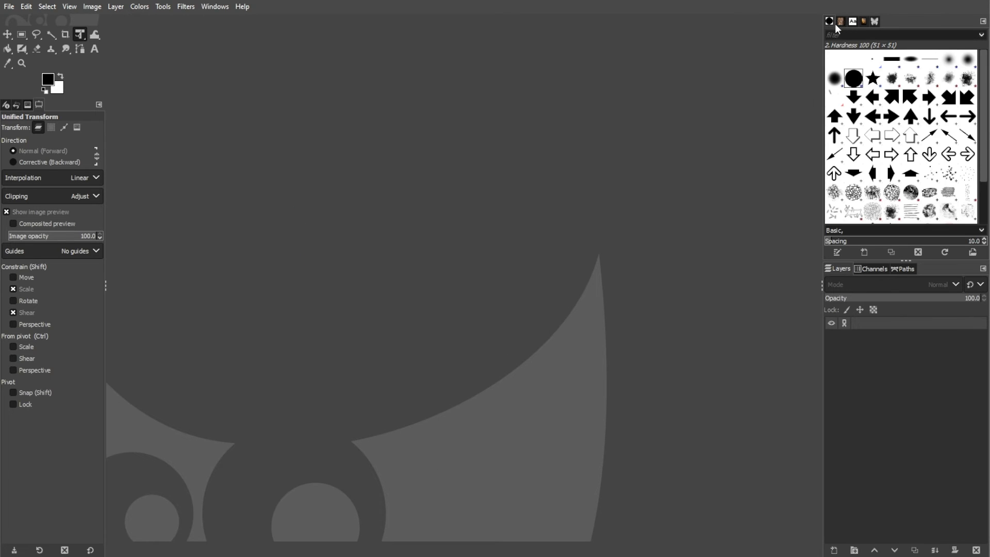
click(841, 21)
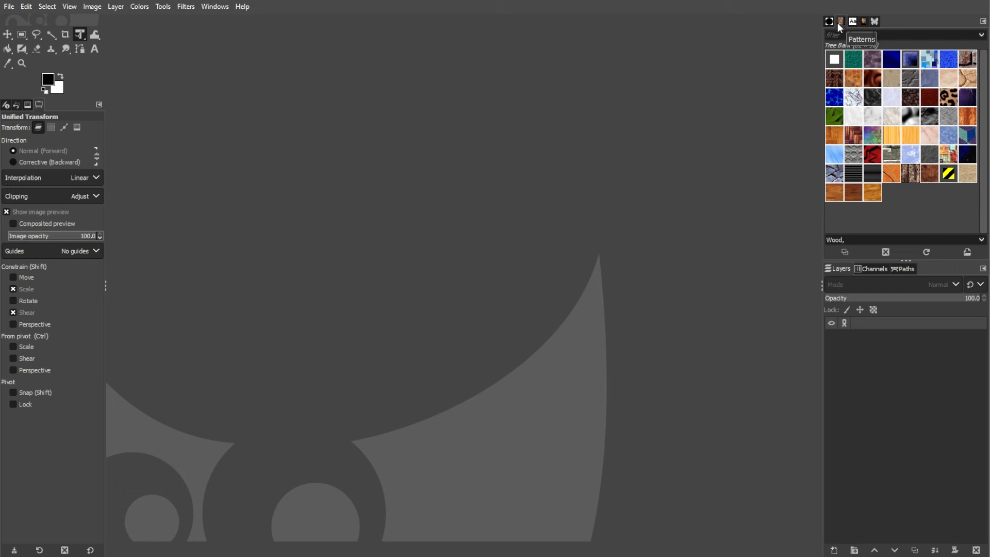
mouse_move(511, 82)
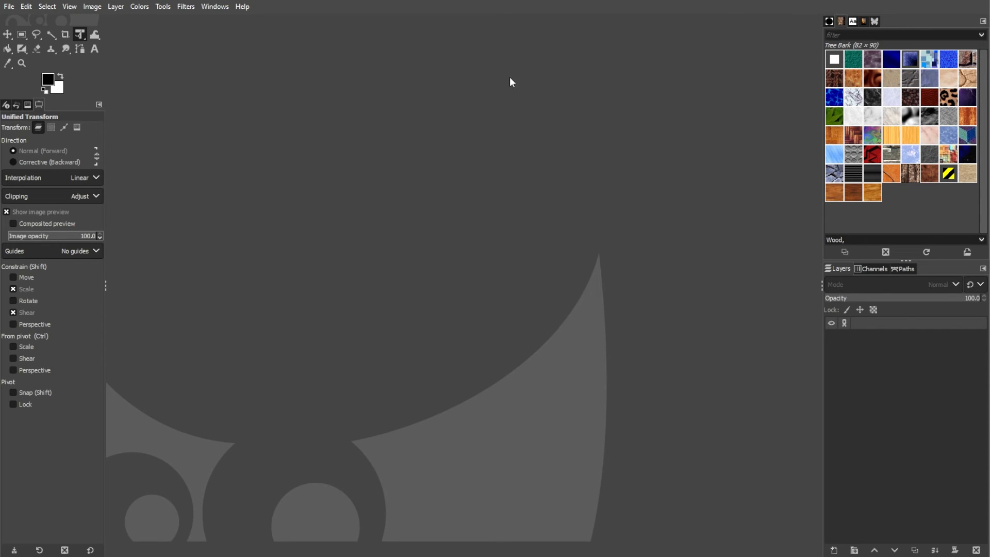
click(214, 6)
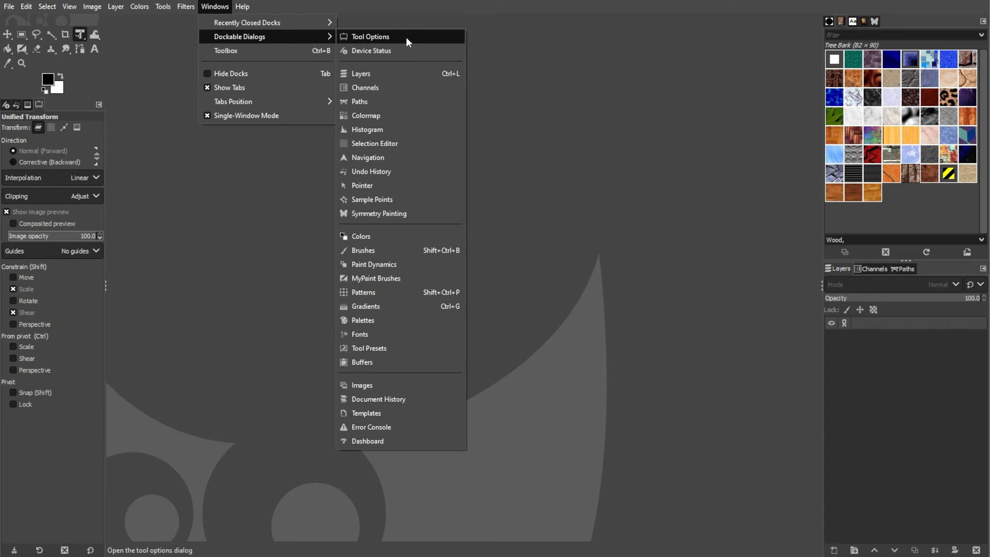
mouse_move(388, 292)
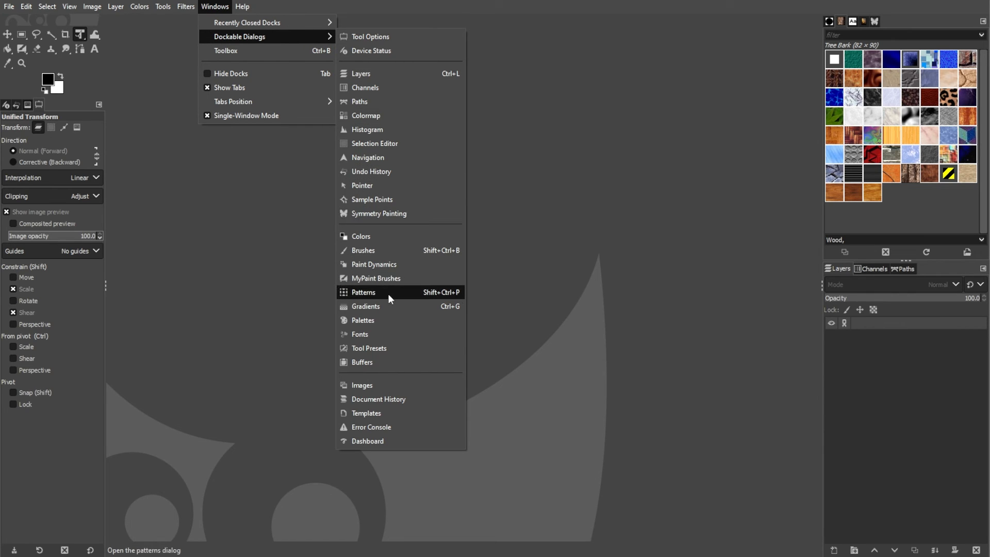
mouse_move(388, 298)
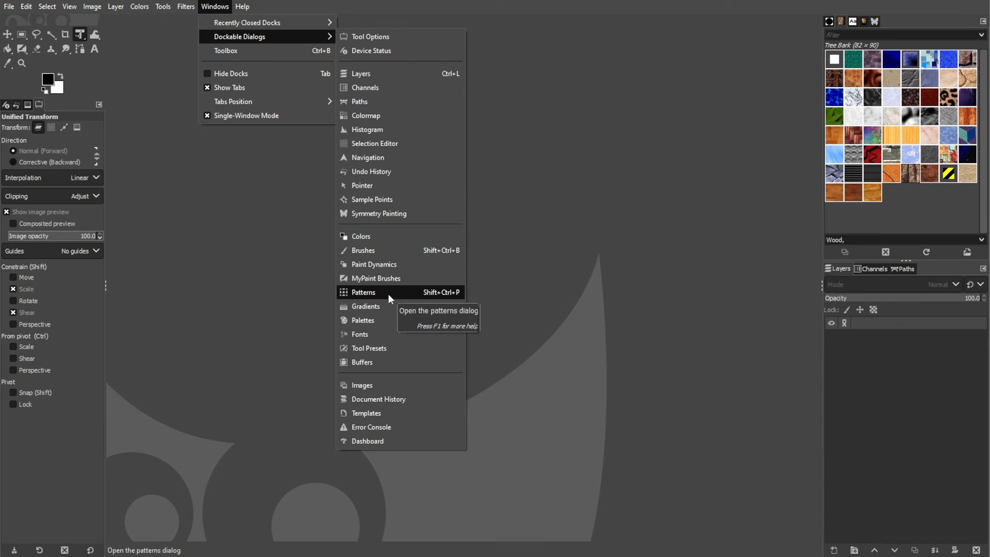
click(363, 292)
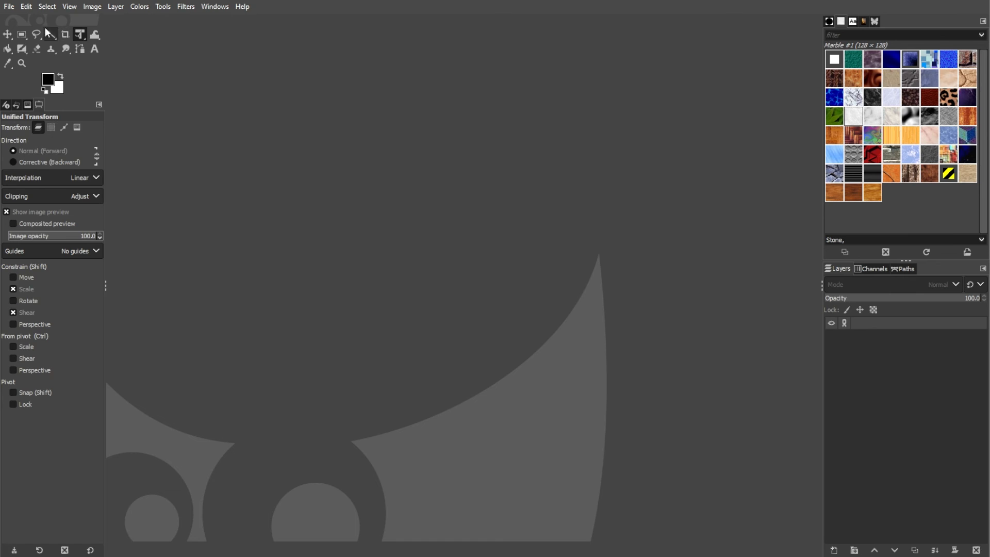
Create the 1920×1080 image with Fill with set to Pattern (Marble #1)
click(8, 6)
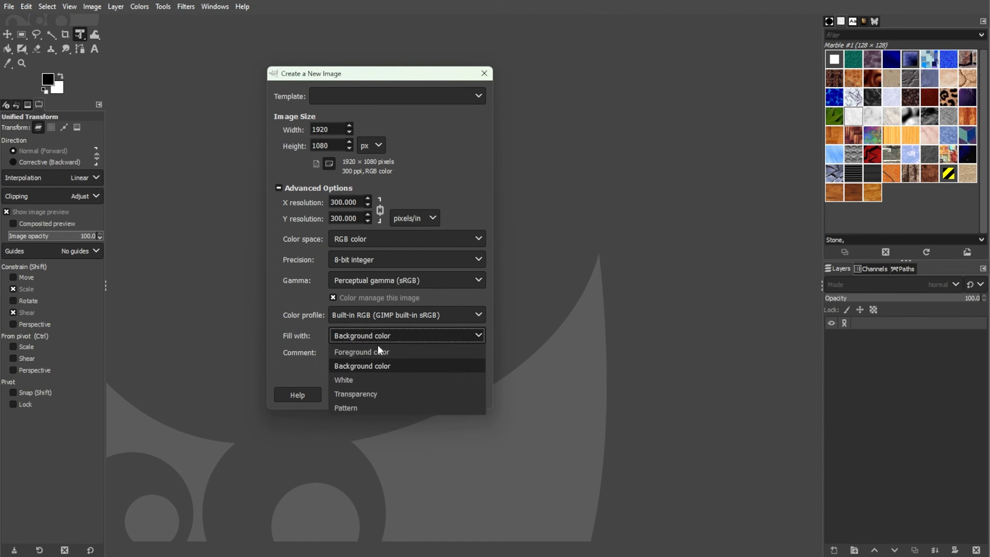
click(346, 408)
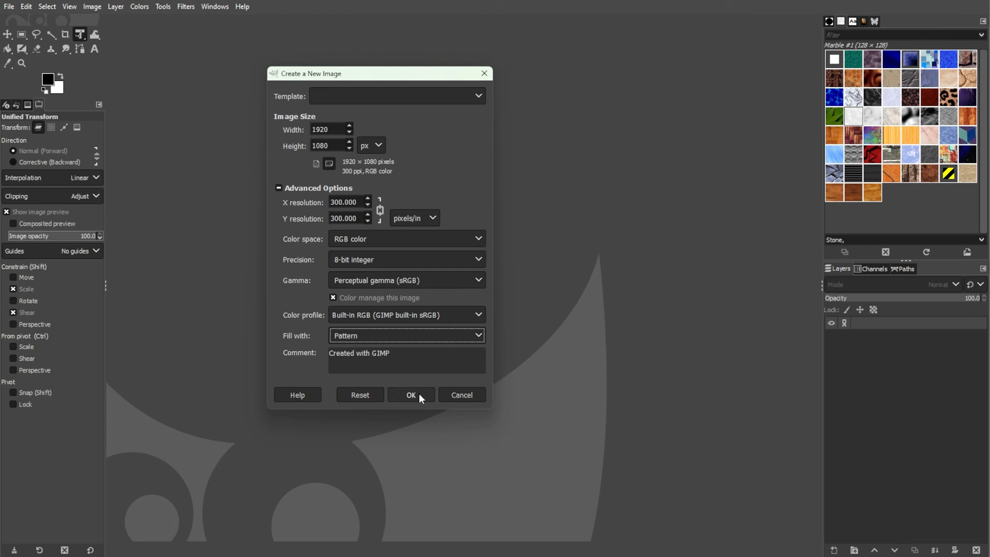
click(410, 395)
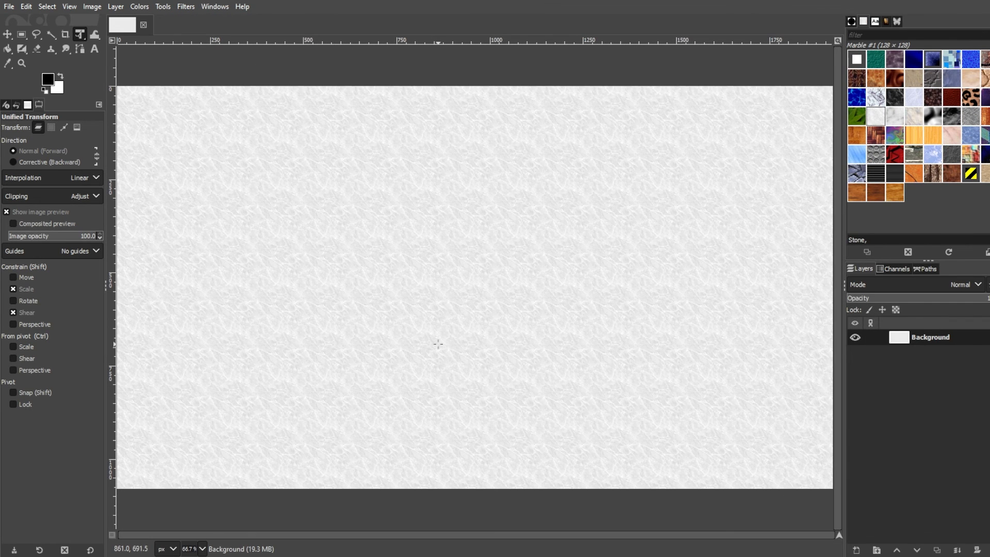